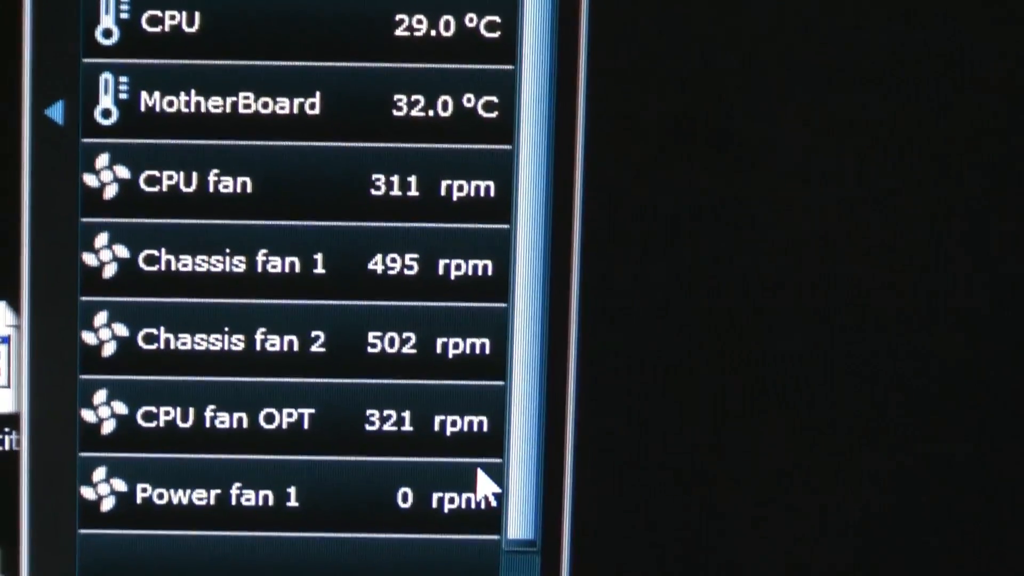
- Select Chassis Fan in the FAN Xpert Fan Name list to edit its curve
scroll(down, 3)
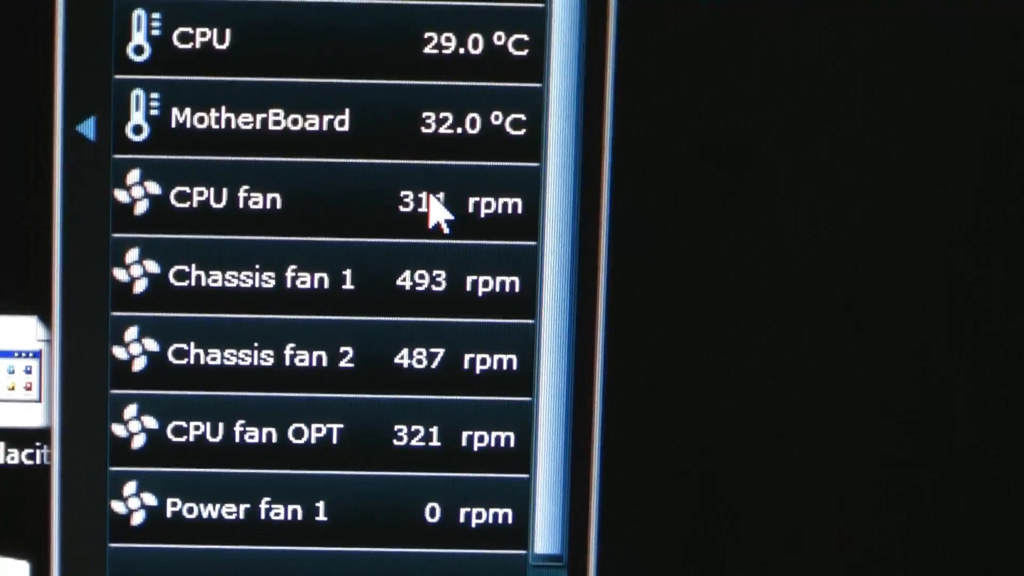
scroll(down, 3)
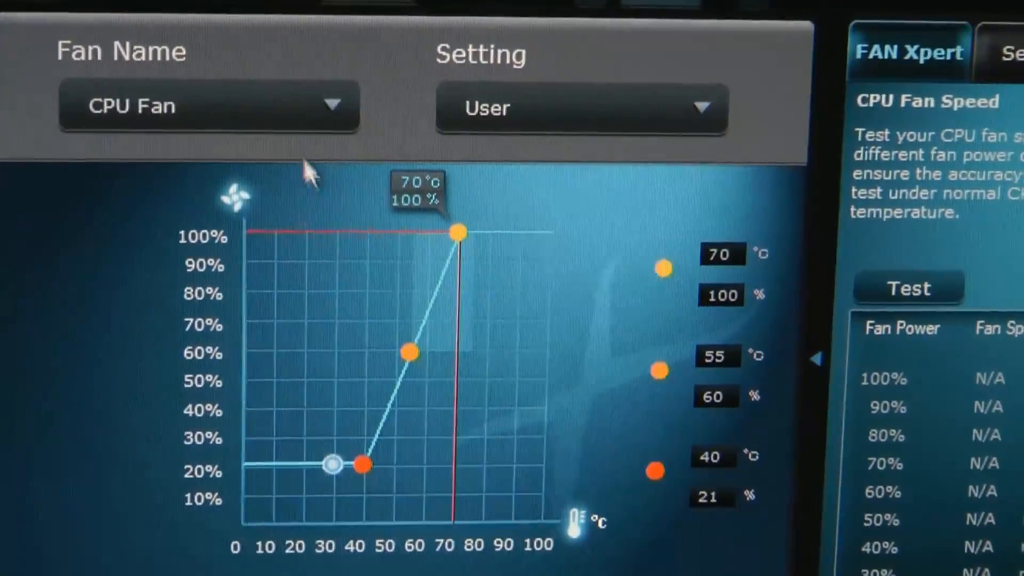
click(209, 107)
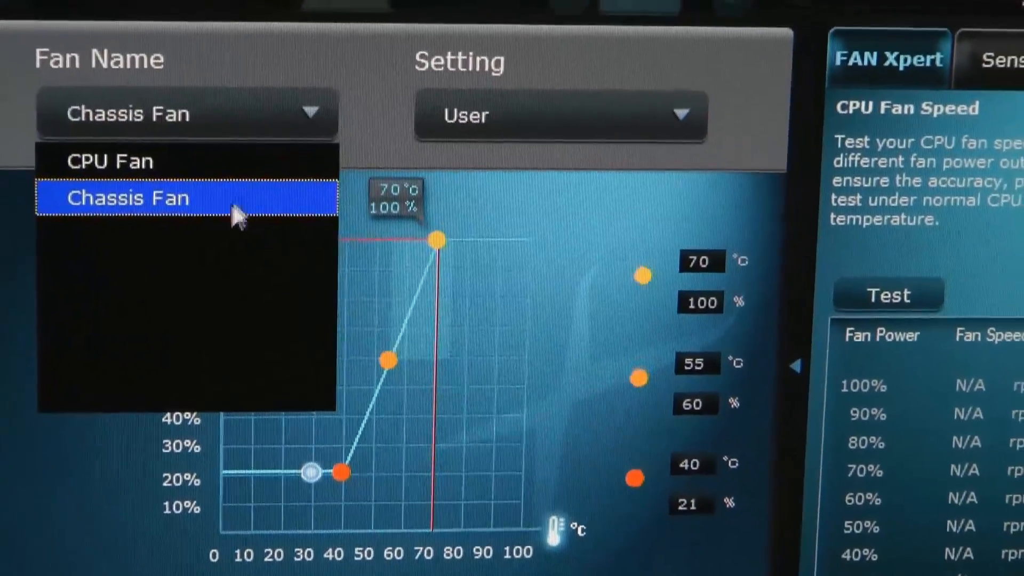
click(128, 198)
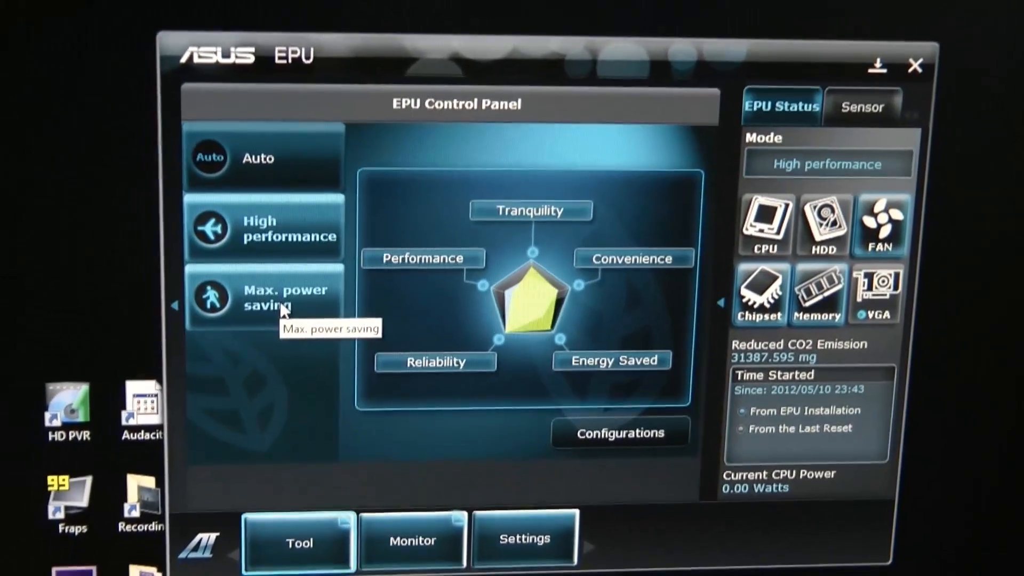
- Switch EPU to Max. power saving, then back to High performance
click(264, 297)
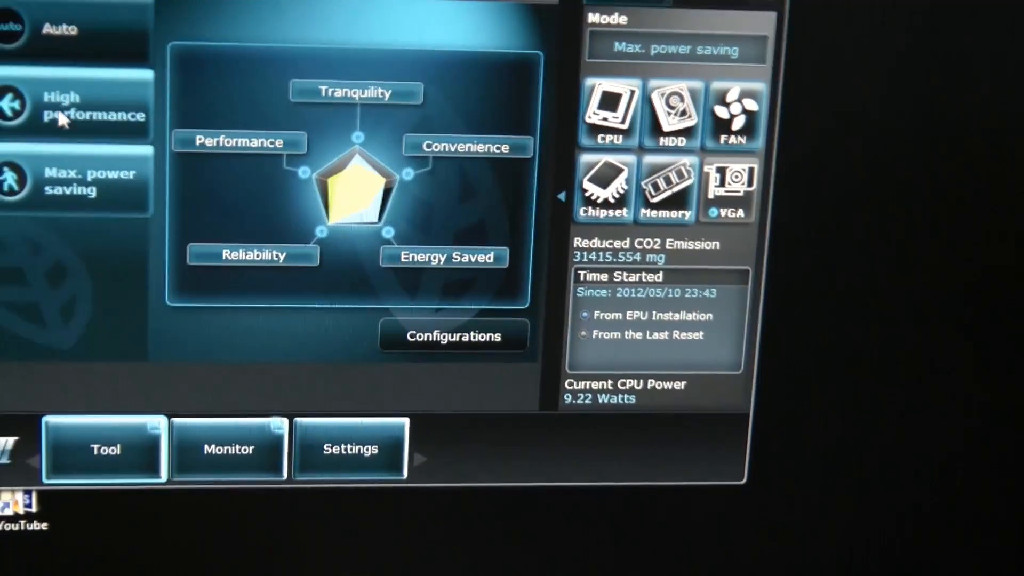
click(75, 104)
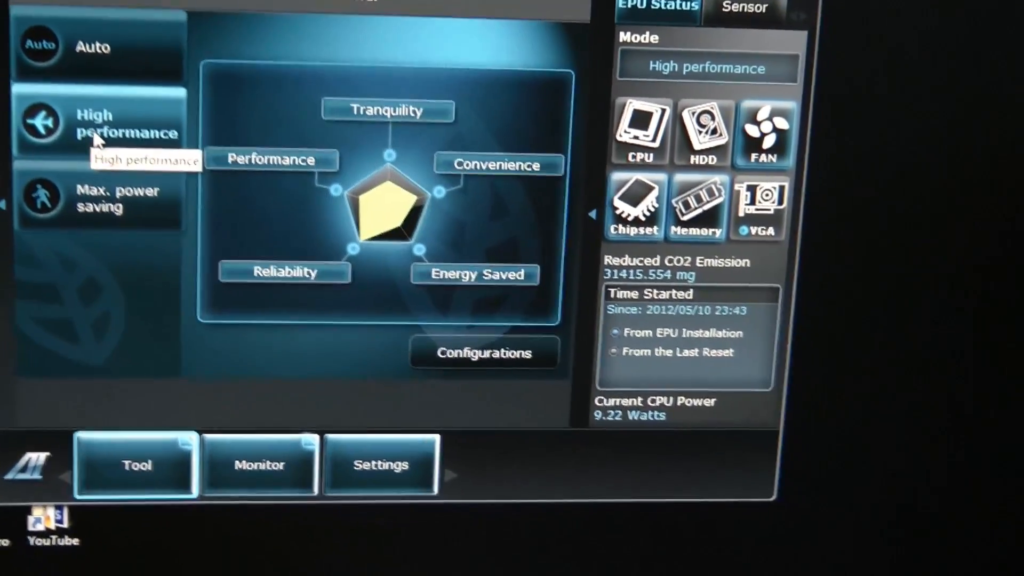